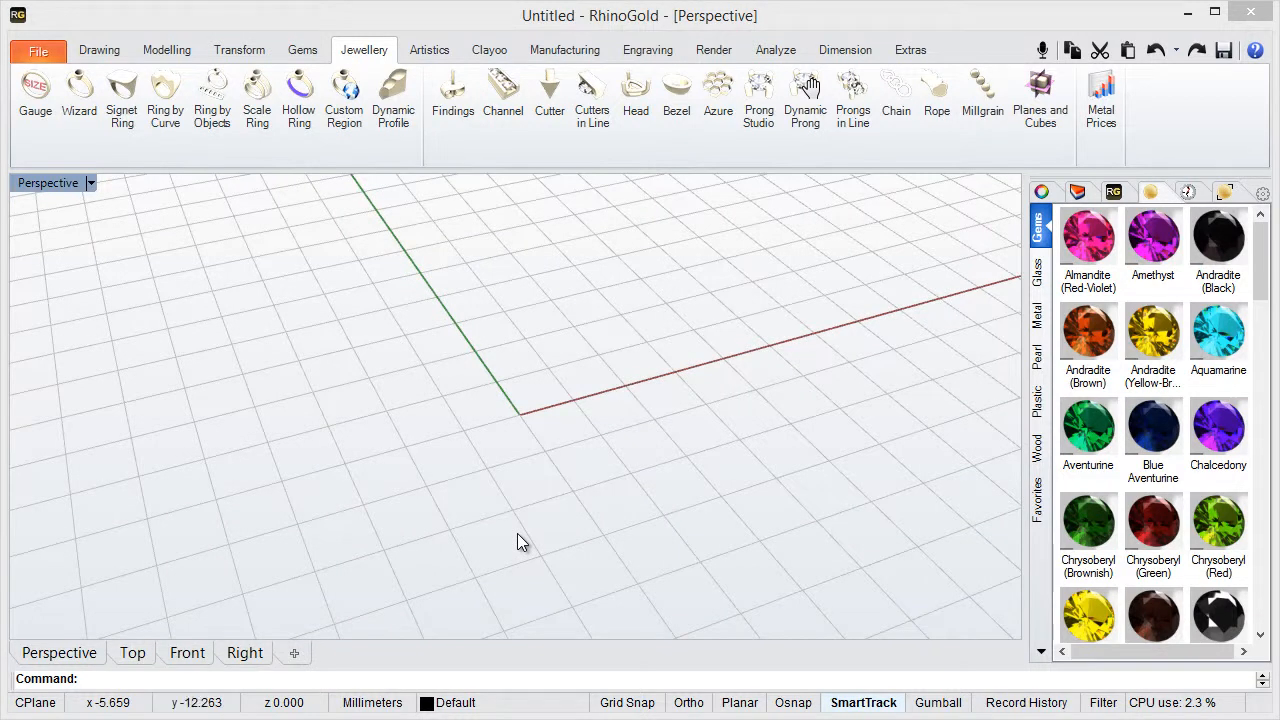
pyautogui.moveTo(333, 387)
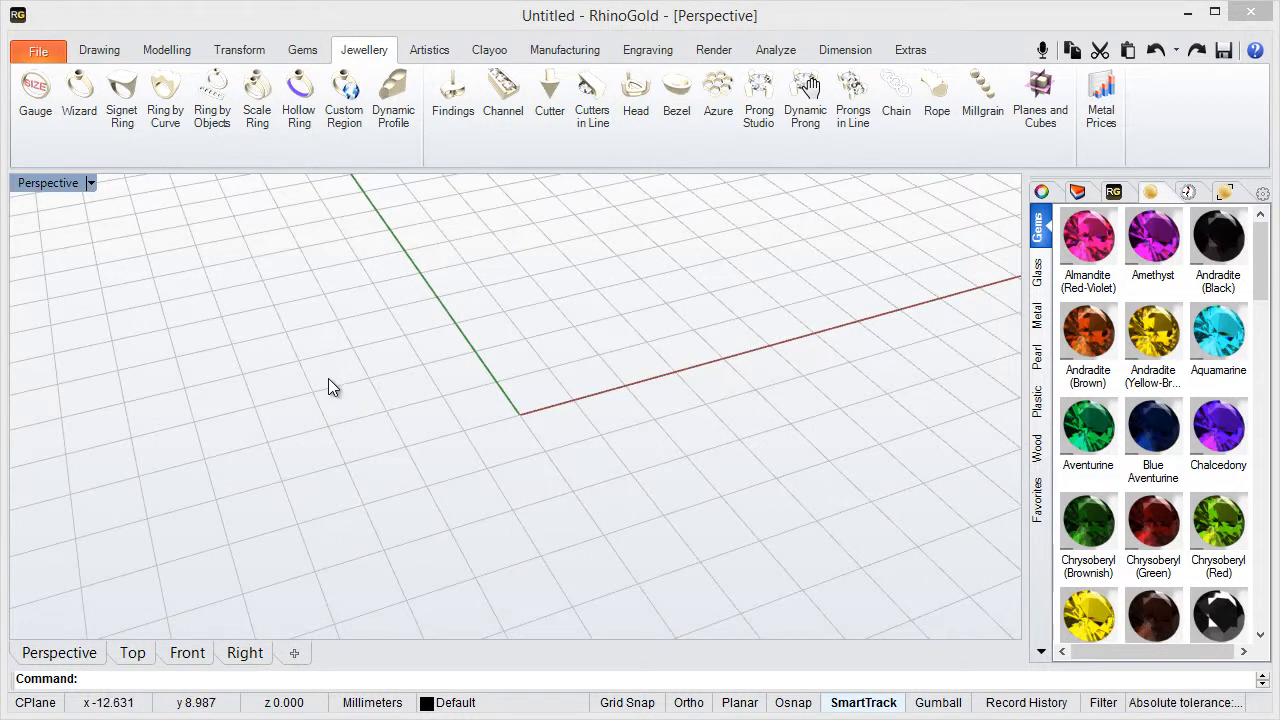
pyautogui.moveTo(202, 263)
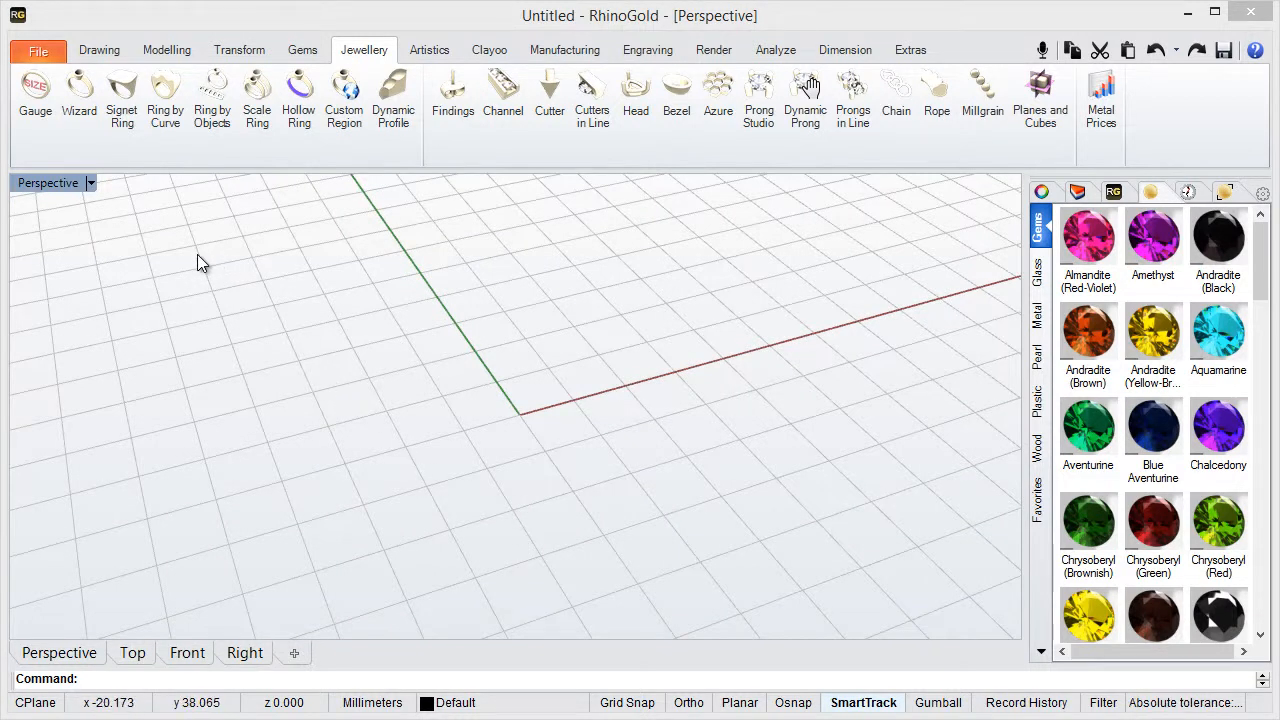
# Create a plain gold band with the Ring Wizard, Region Europe, size 16.
pyautogui.click(79, 95)
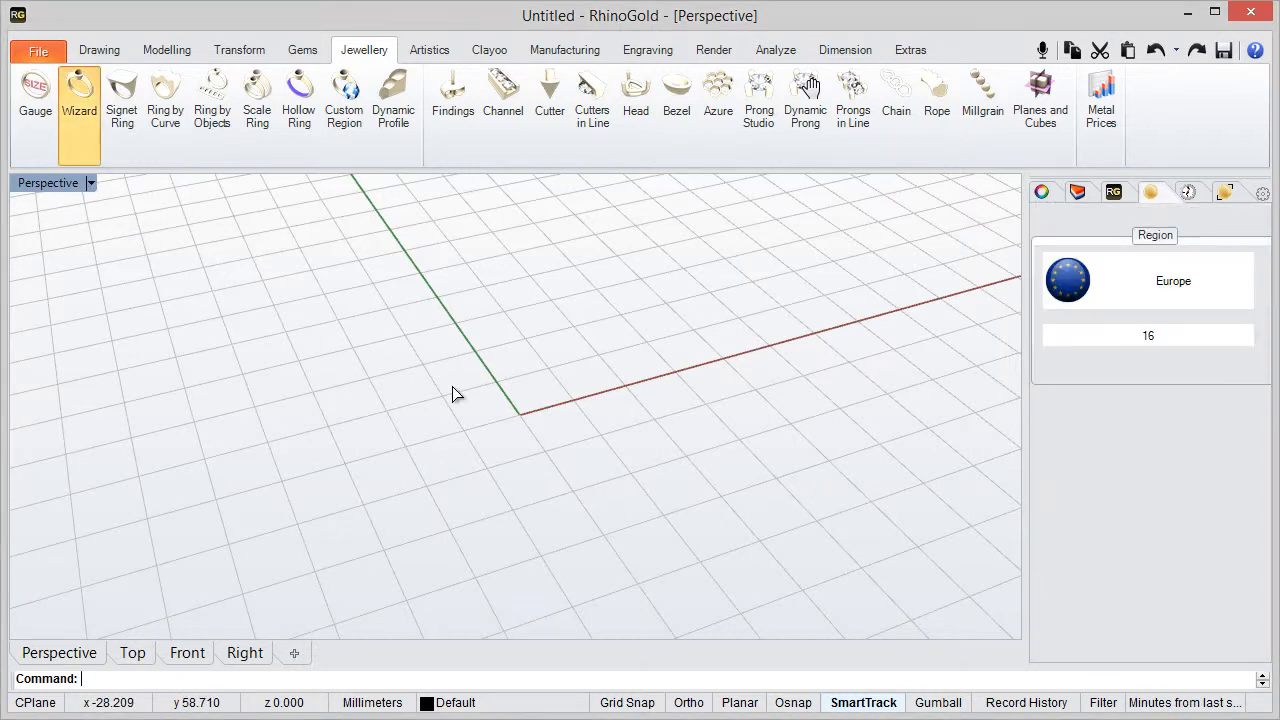
pyautogui.click(79, 95)
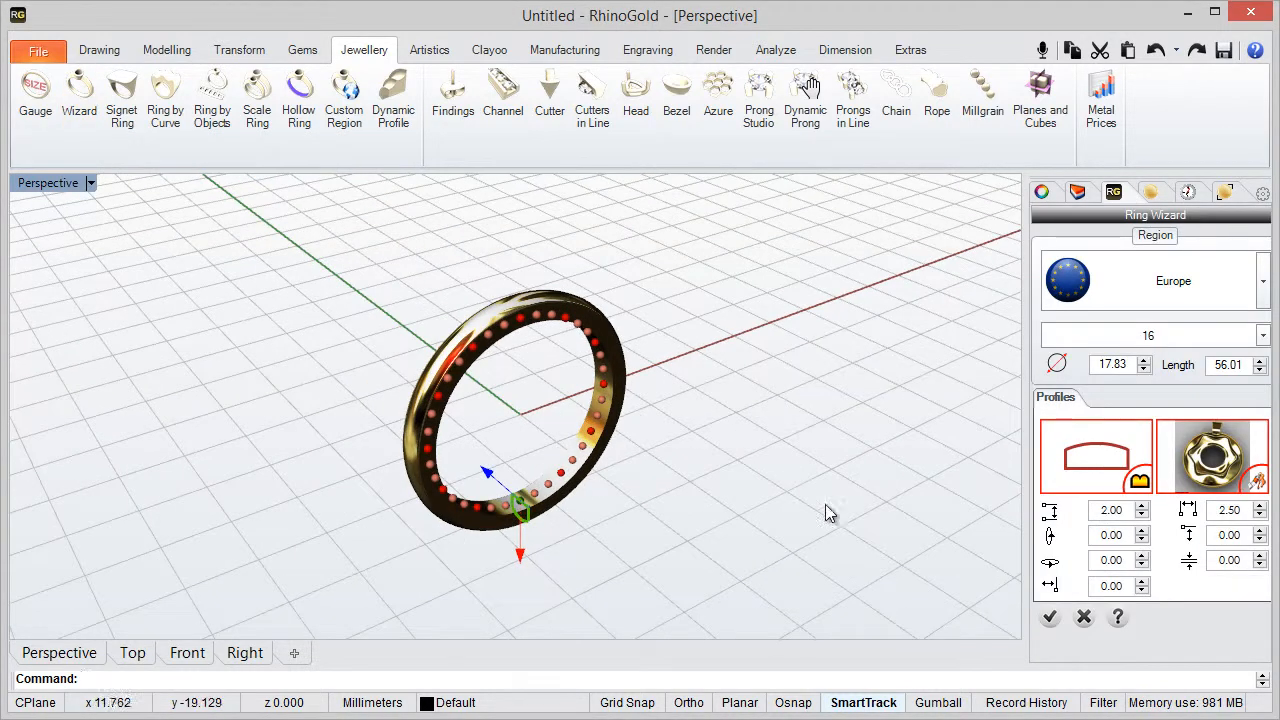
pyautogui.click(1049, 616)
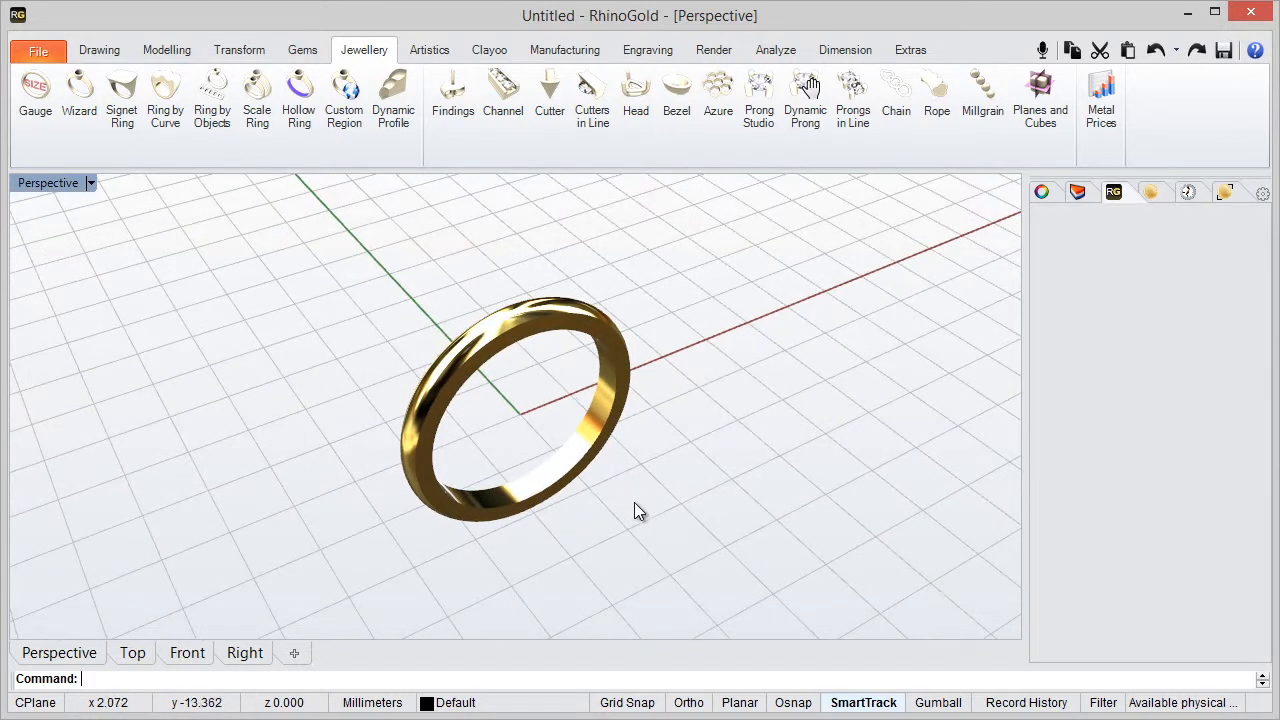
# Select the size-16 gold band to reopen its size settings.
pyautogui.click(520, 365)
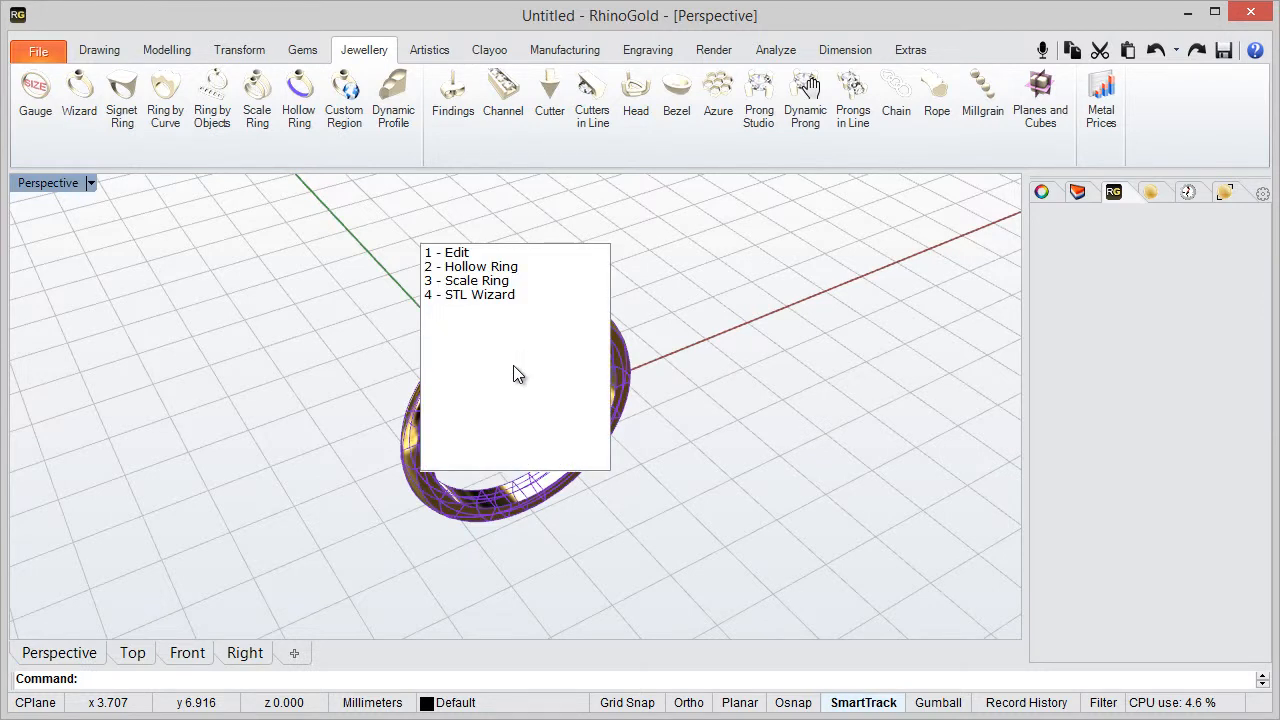
pyautogui.moveTo(489, 302)
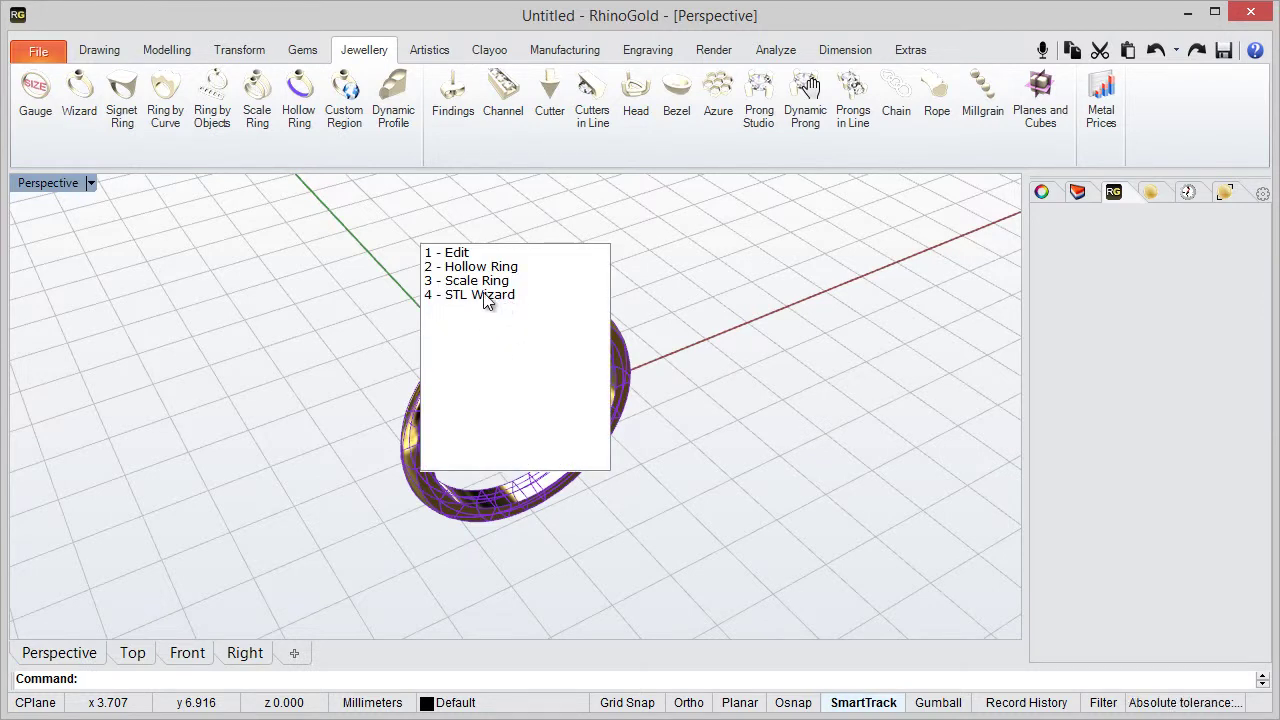
pyautogui.moveTo(468, 263)
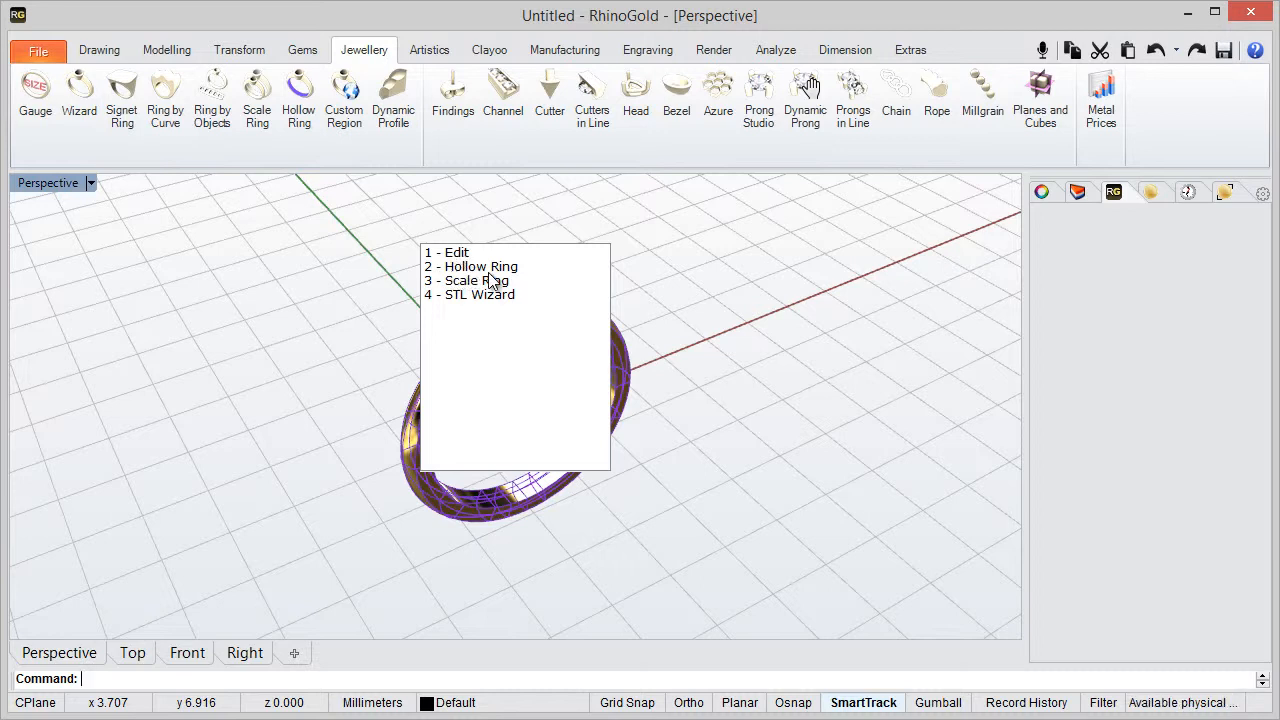
pyautogui.moveTo(457, 302)
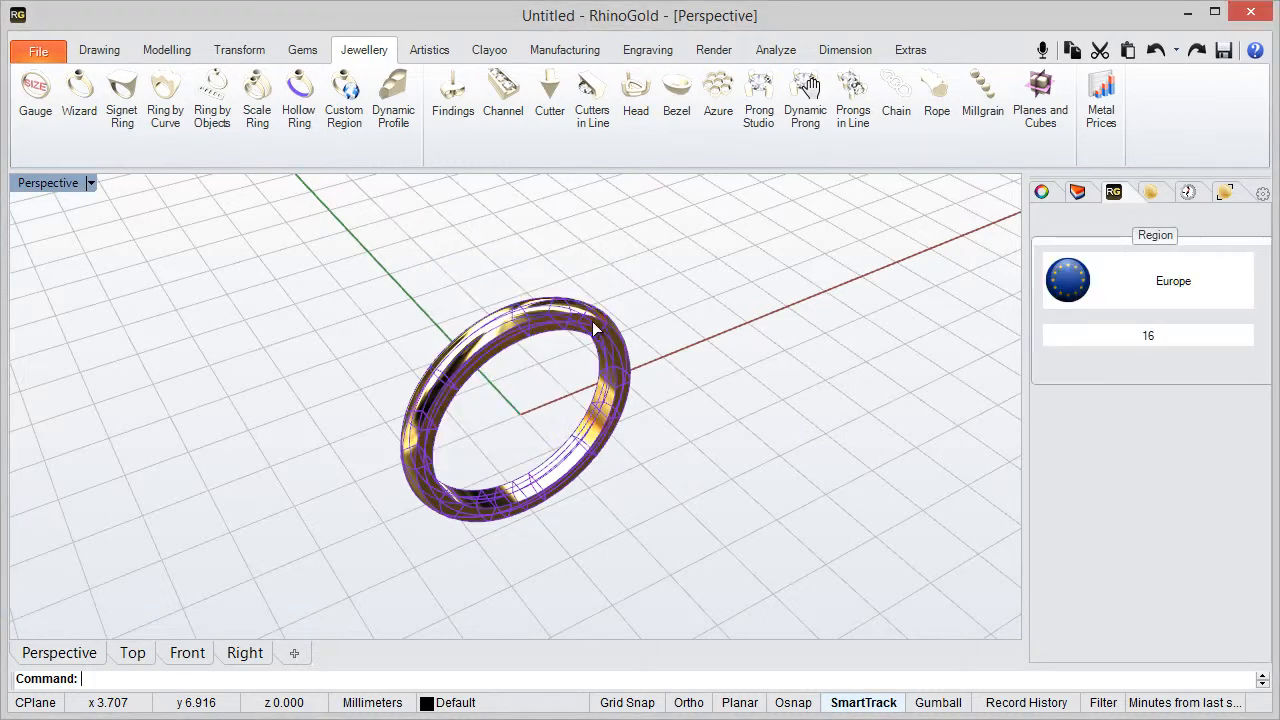
# Change the band to European size 20 in the Ring Wizard and drag it off the origin.
pyautogui.click(79, 95)
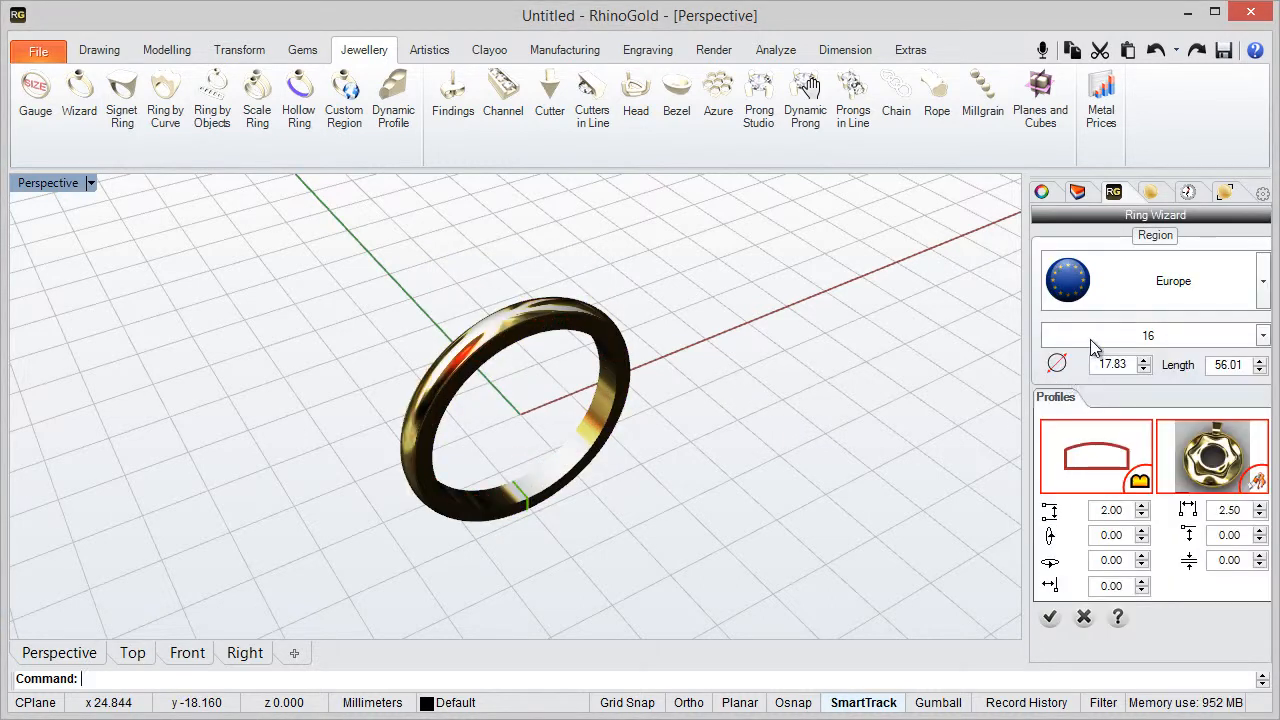
pyautogui.click(1262, 335)
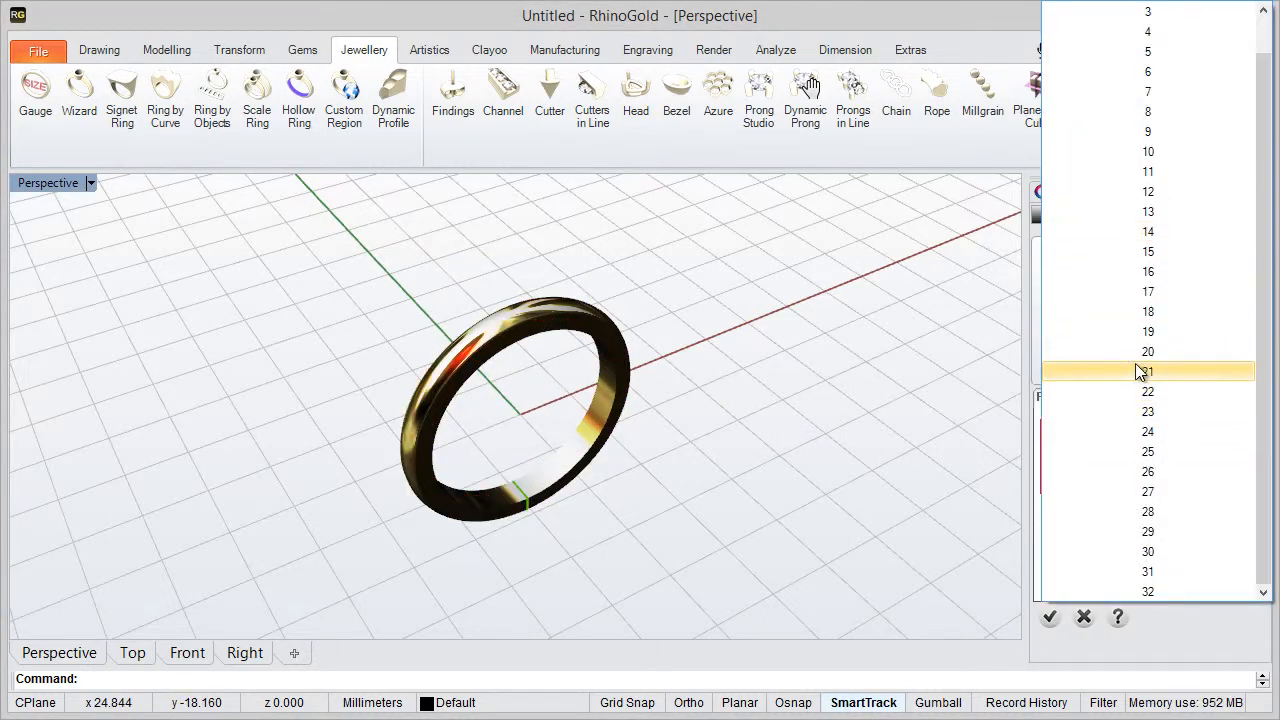
pyautogui.click(1147, 351)
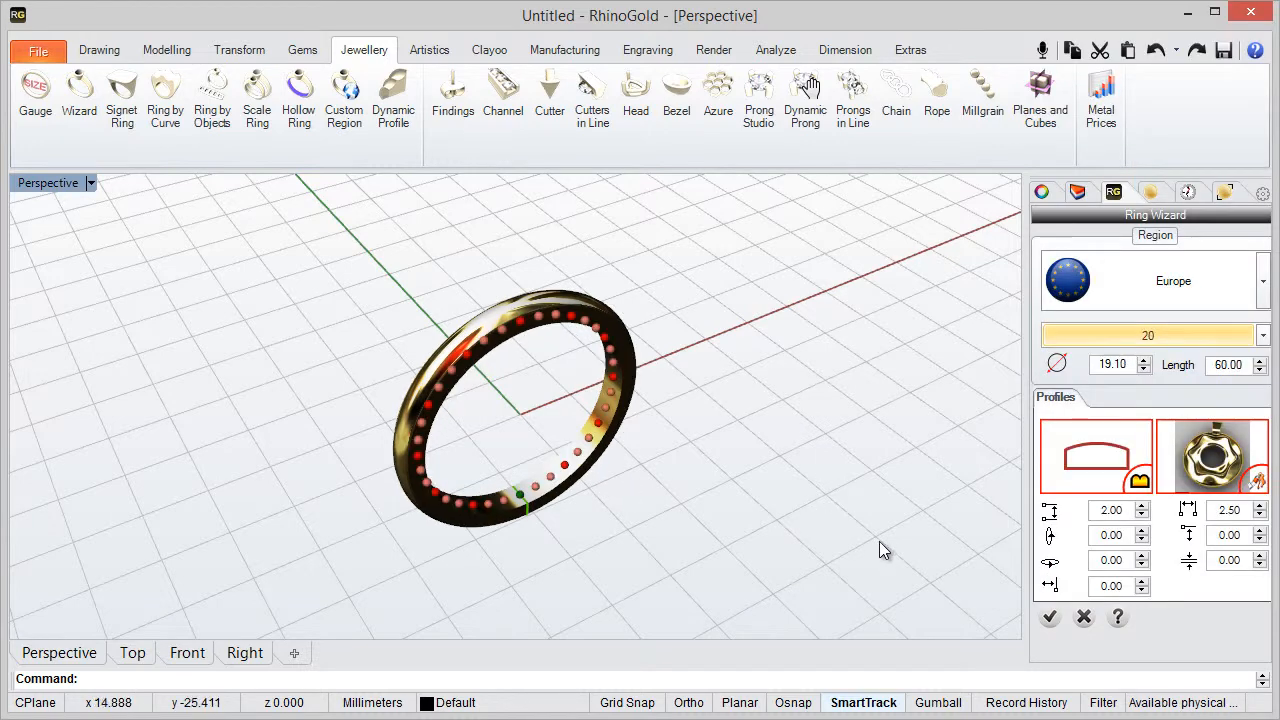
pyautogui.click(1049, 616)
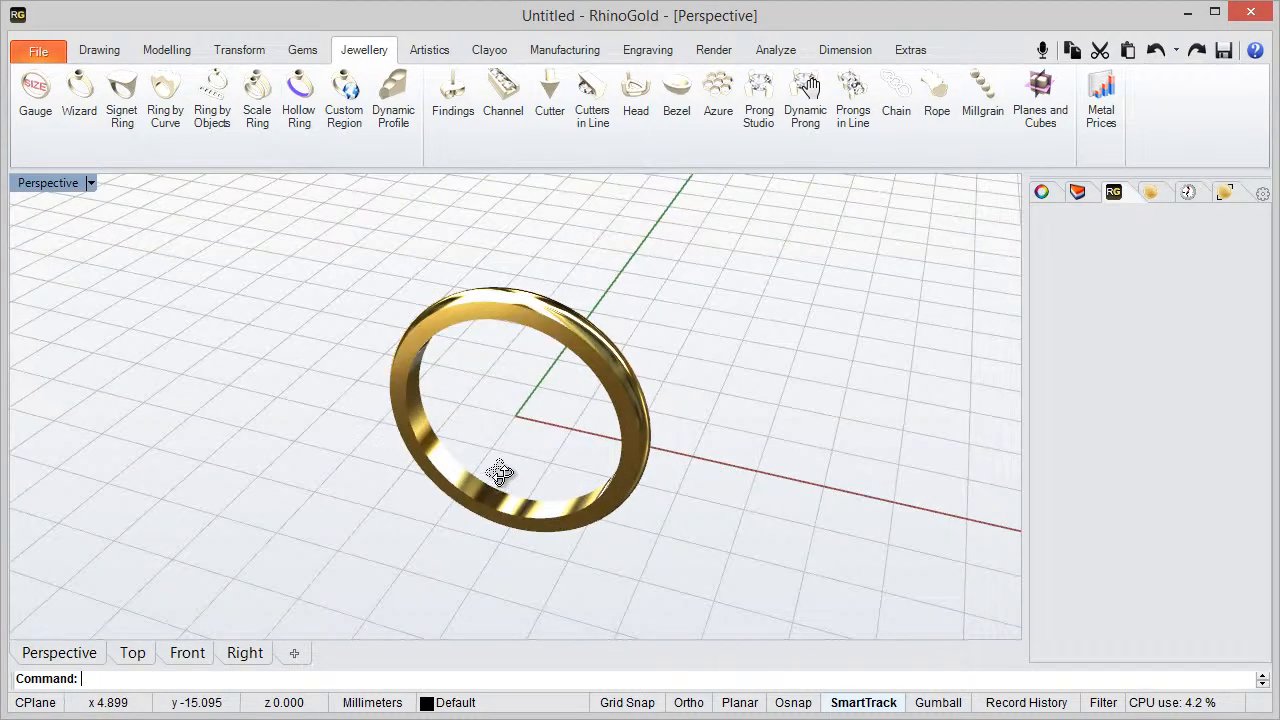
pyautogui.moveTo(500, 470); pyautogui.dragTo(625, 467)
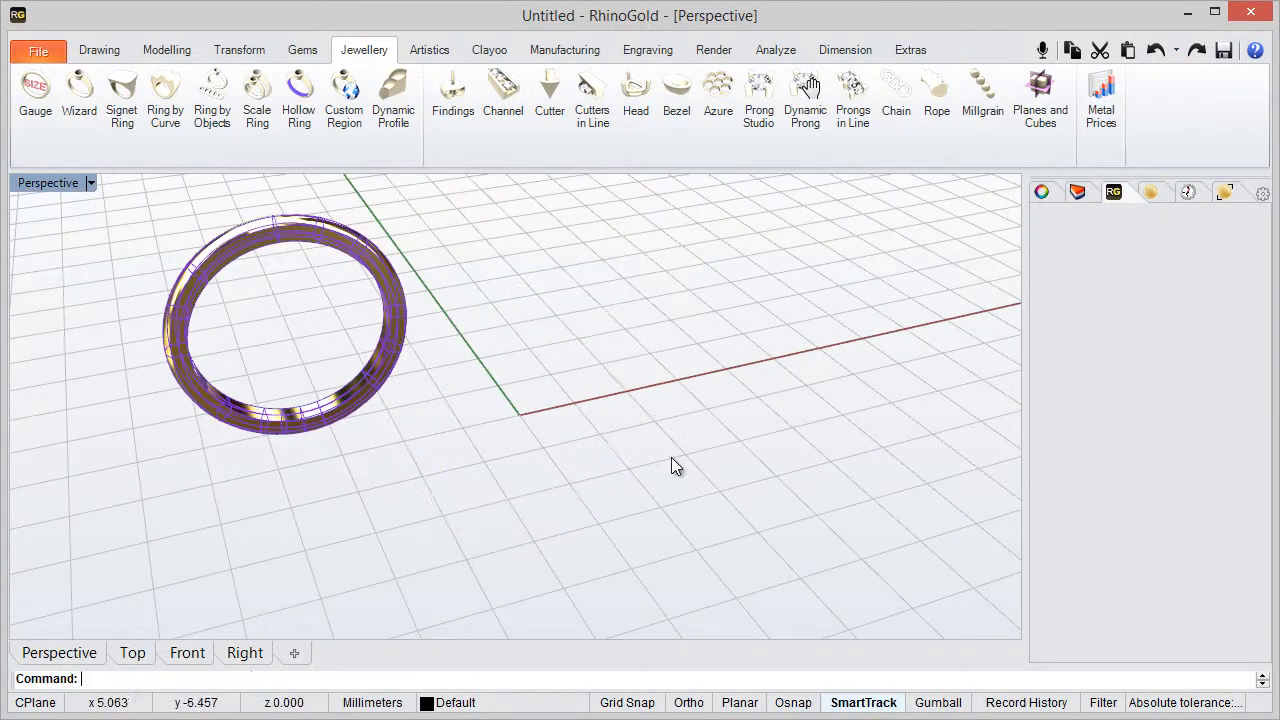
# Create a Brilliant-cut Diamond at the origin with Gem Studio and select it.
pyautogui.click(302, 49)
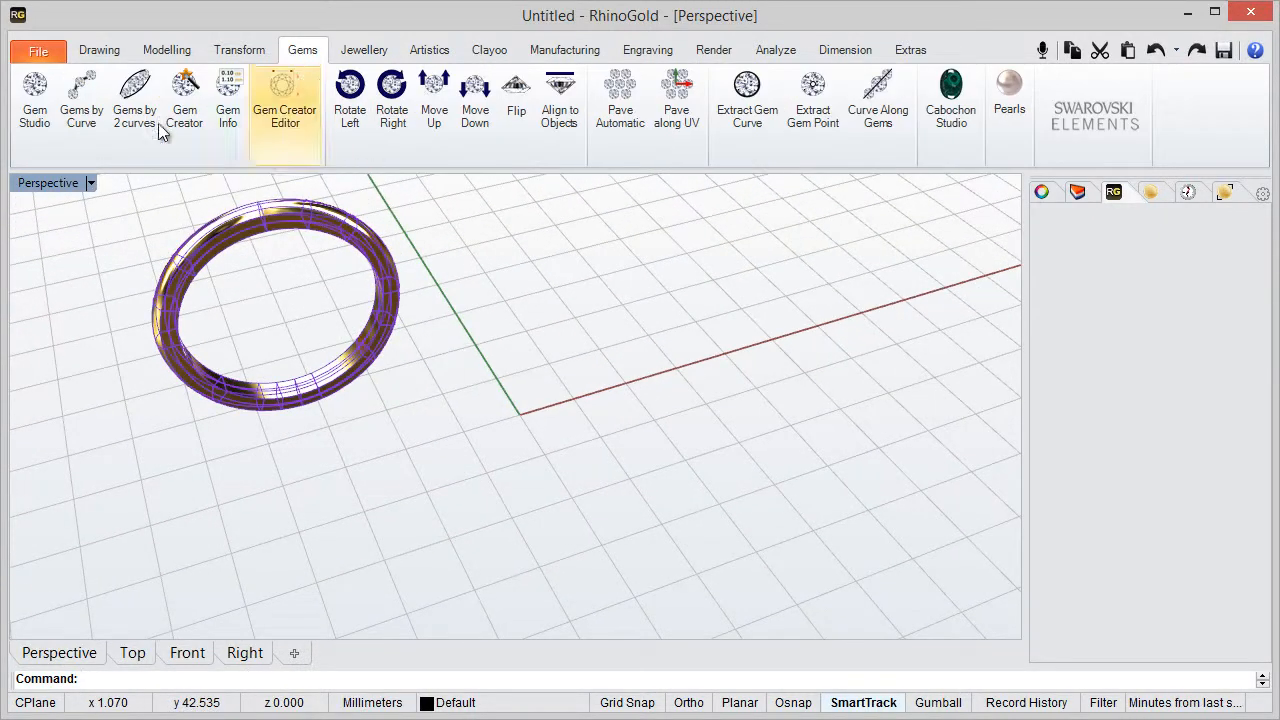
pyautogui.click(34, 100)
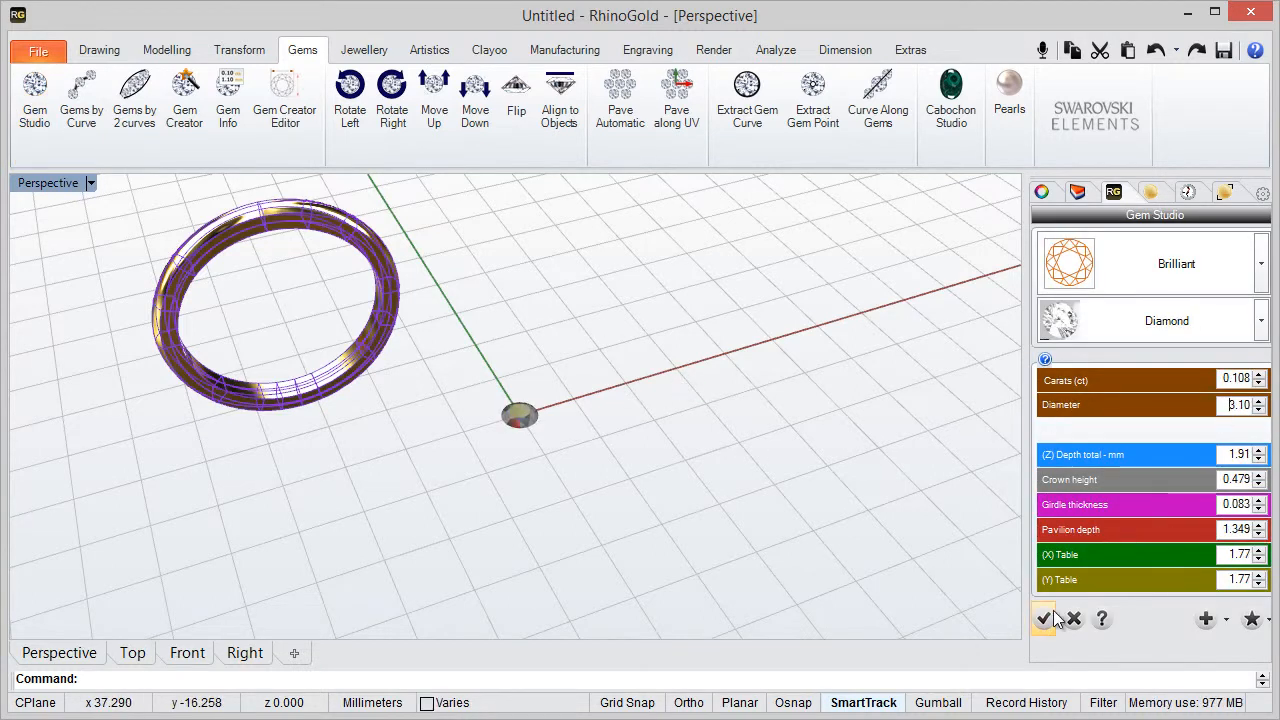
pyautogui.click(1043, 618)
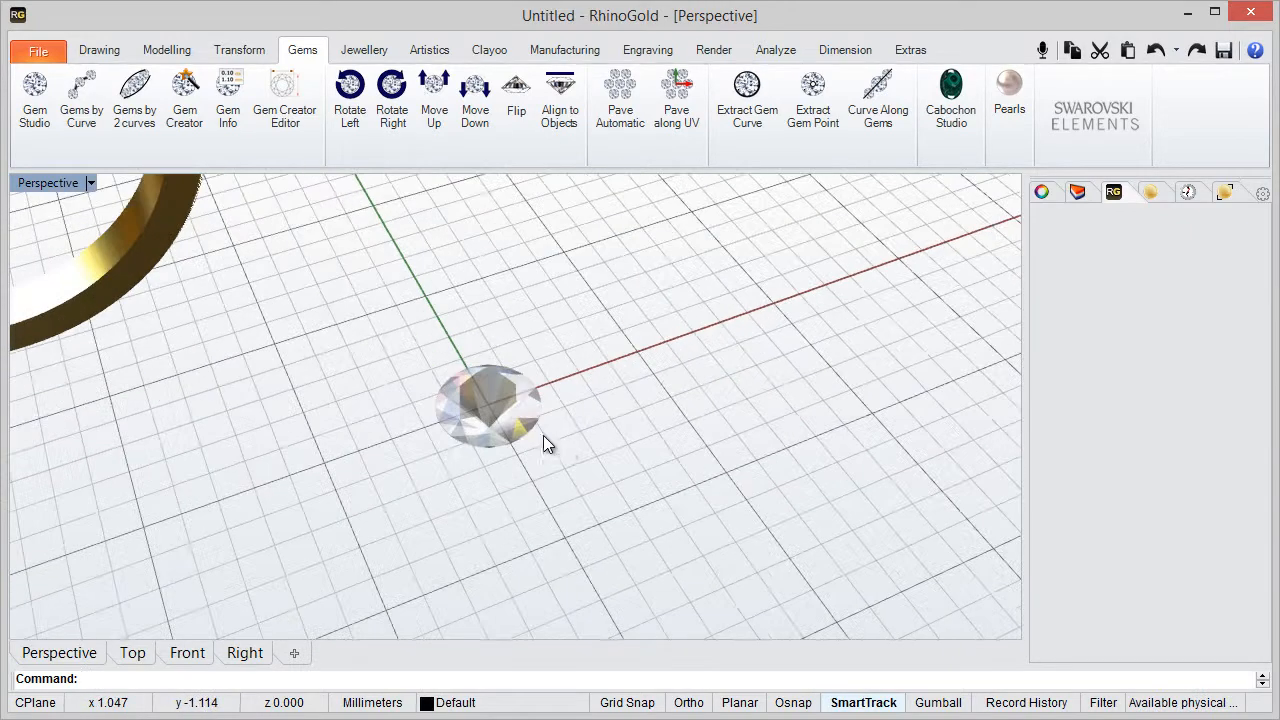
pyautogui.click(490, 410)
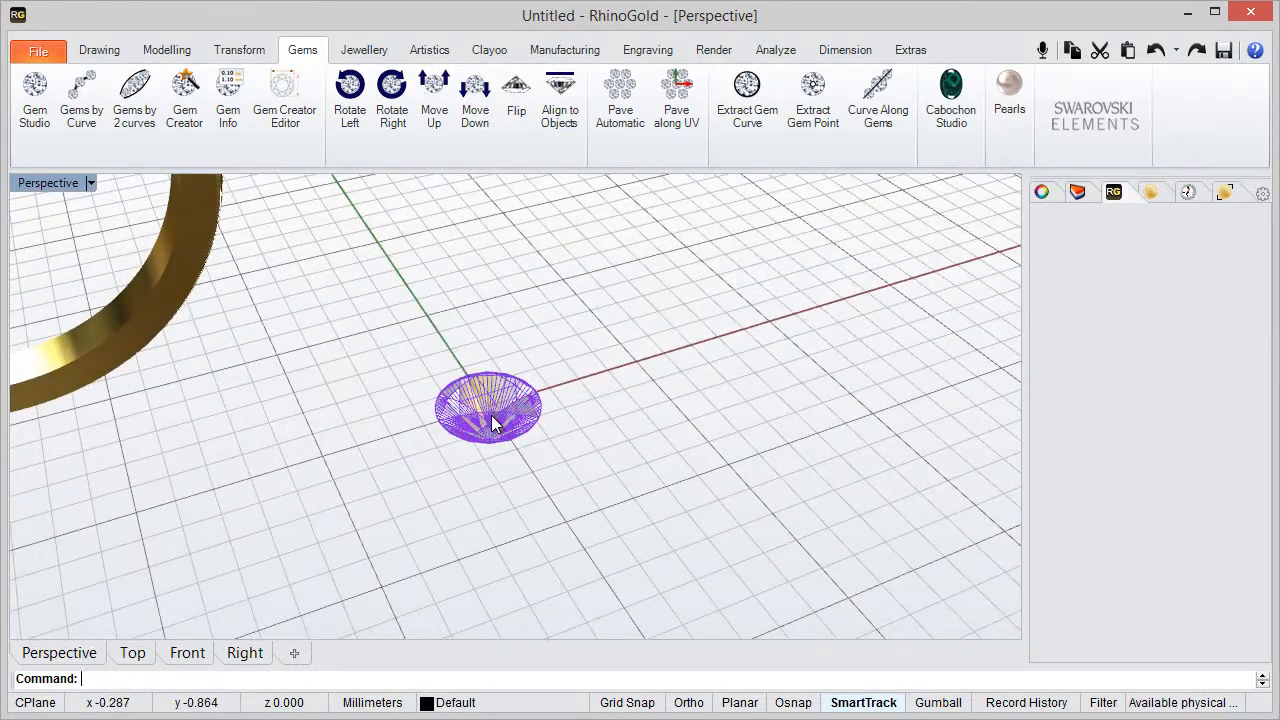
# Launch Bezel Studio on the selected diamond from the F6 suggest-command menu.
pyautogui.rightClick(490, 410)
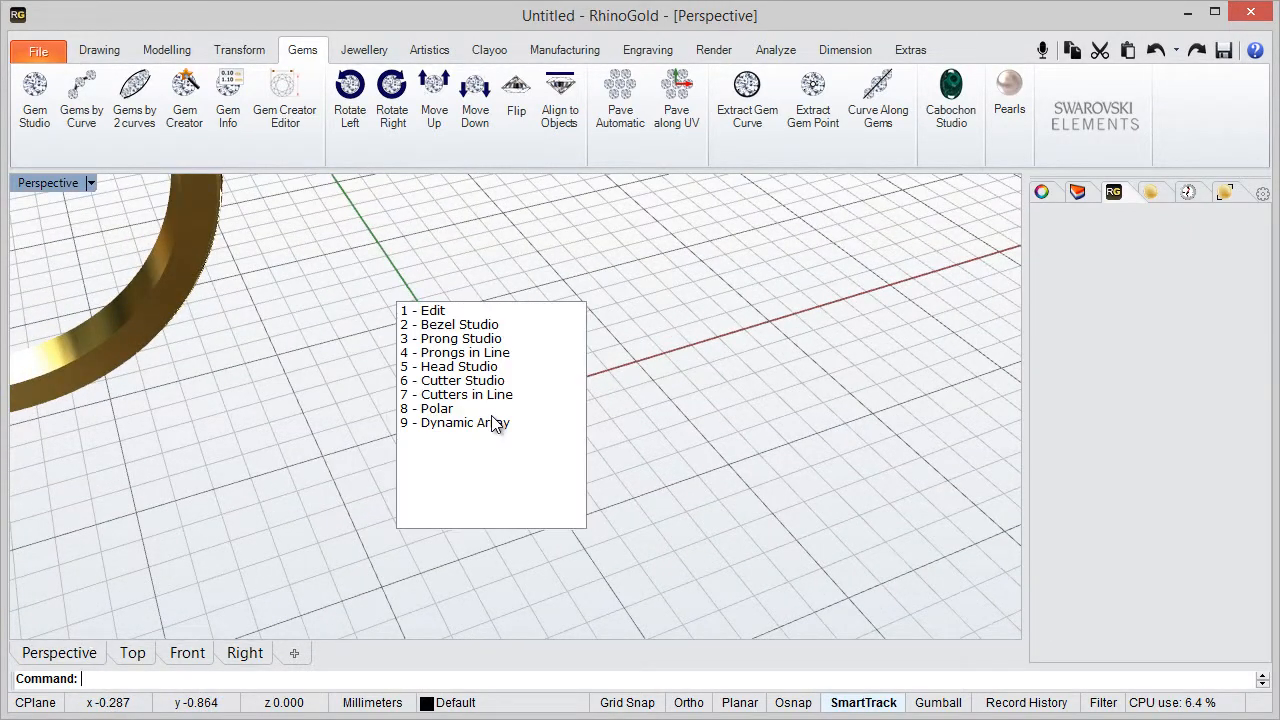
pyautogui.moveTo(477, 323)
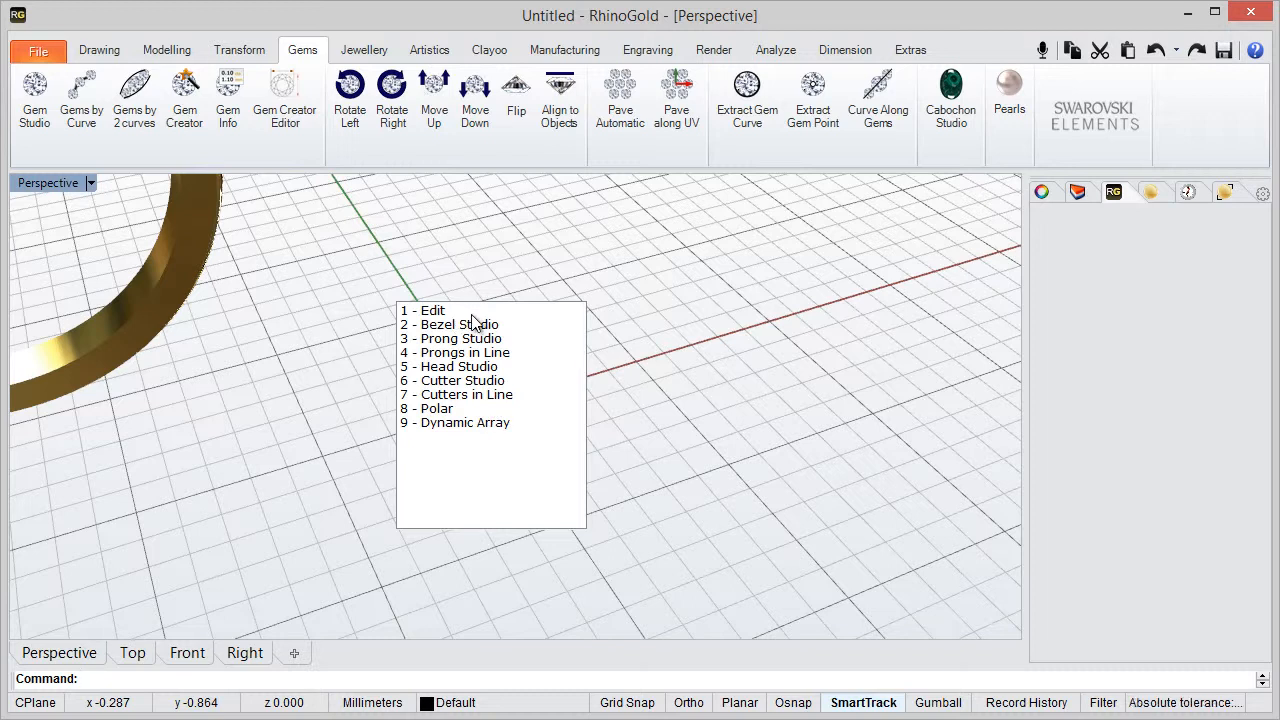
pyautogui.moveTo(461, 343)
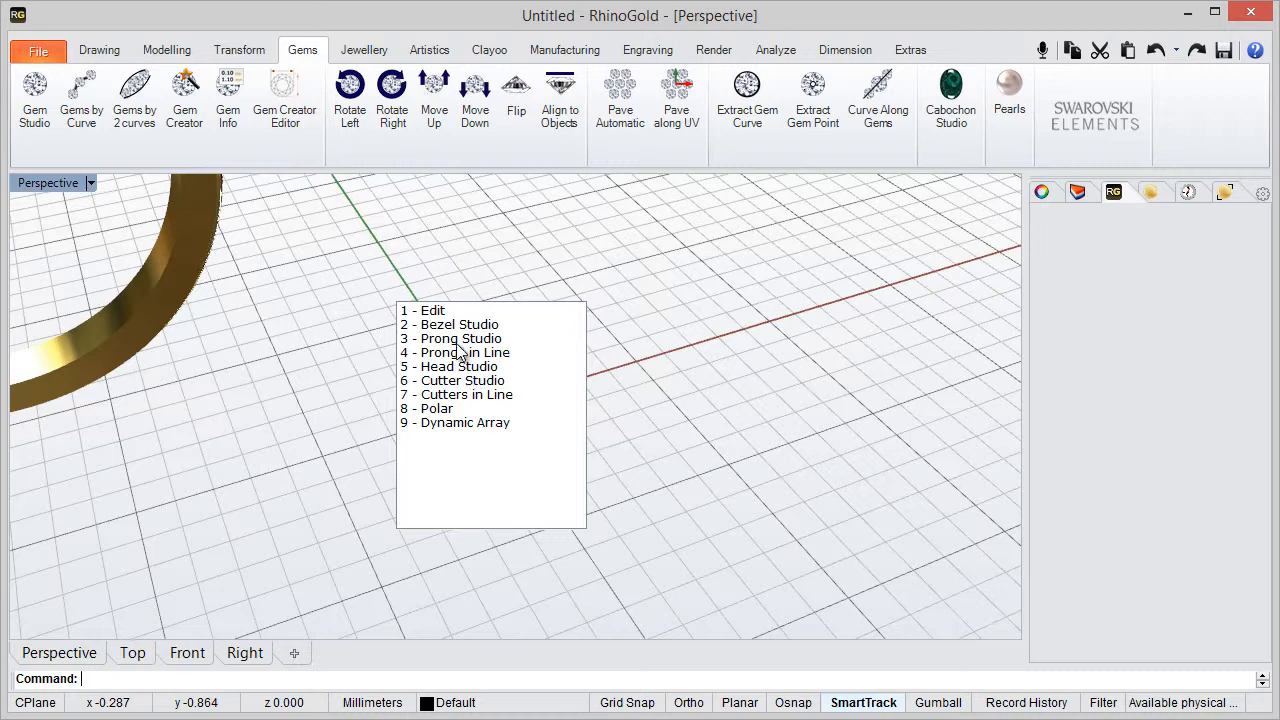
pyautogui.click(449, 338)
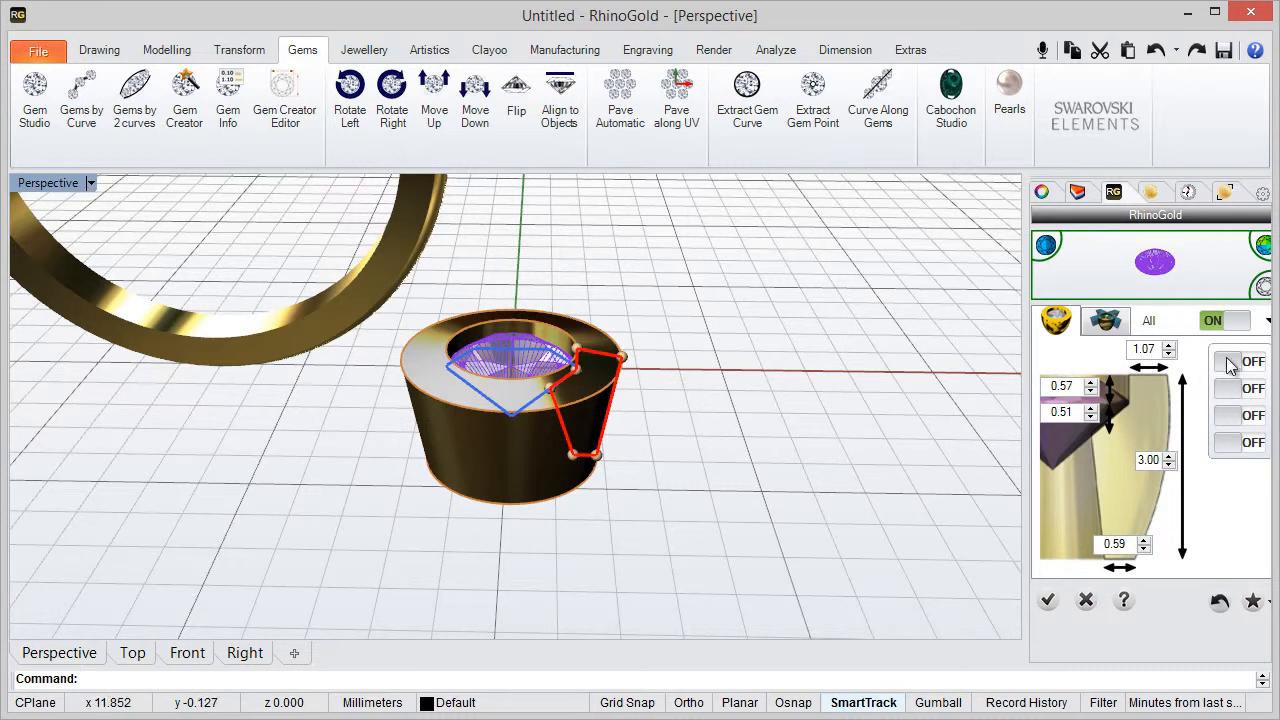
# Switch the first bezel option to ON and accept the gold bezel around the diamond.
pyautogui.click(1253, 361)
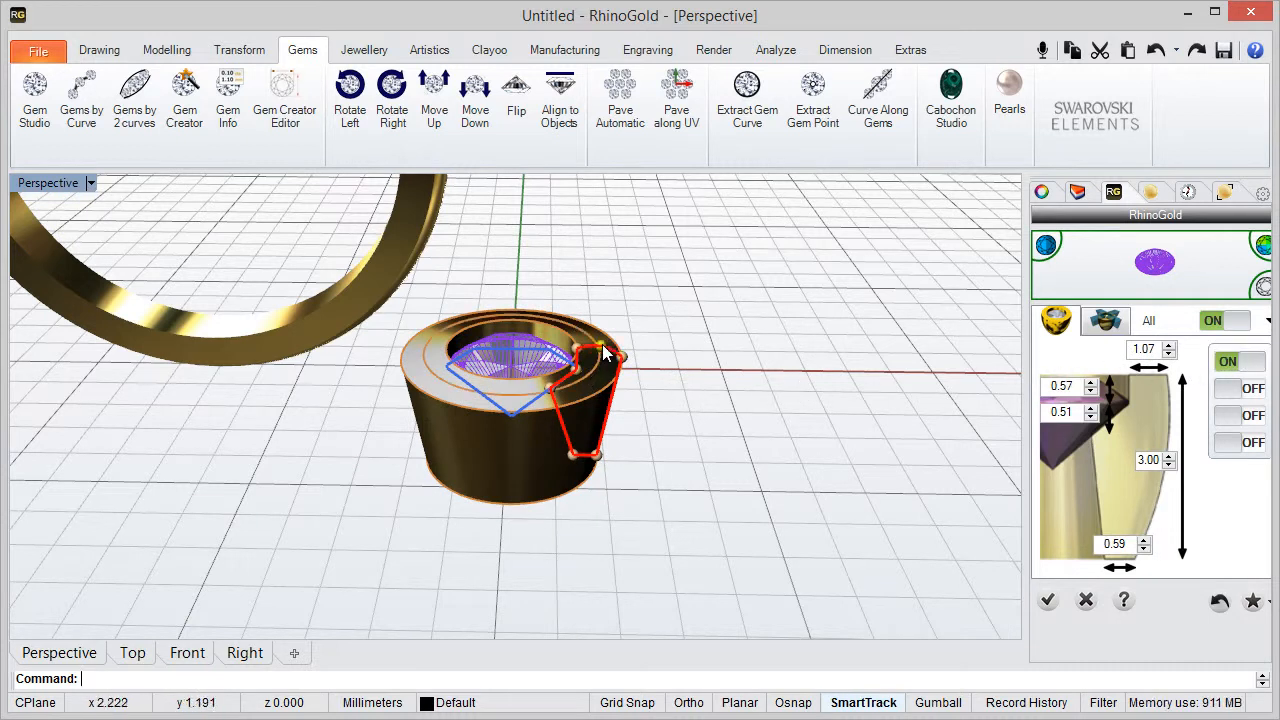
pyautogui.click(1047, 600)
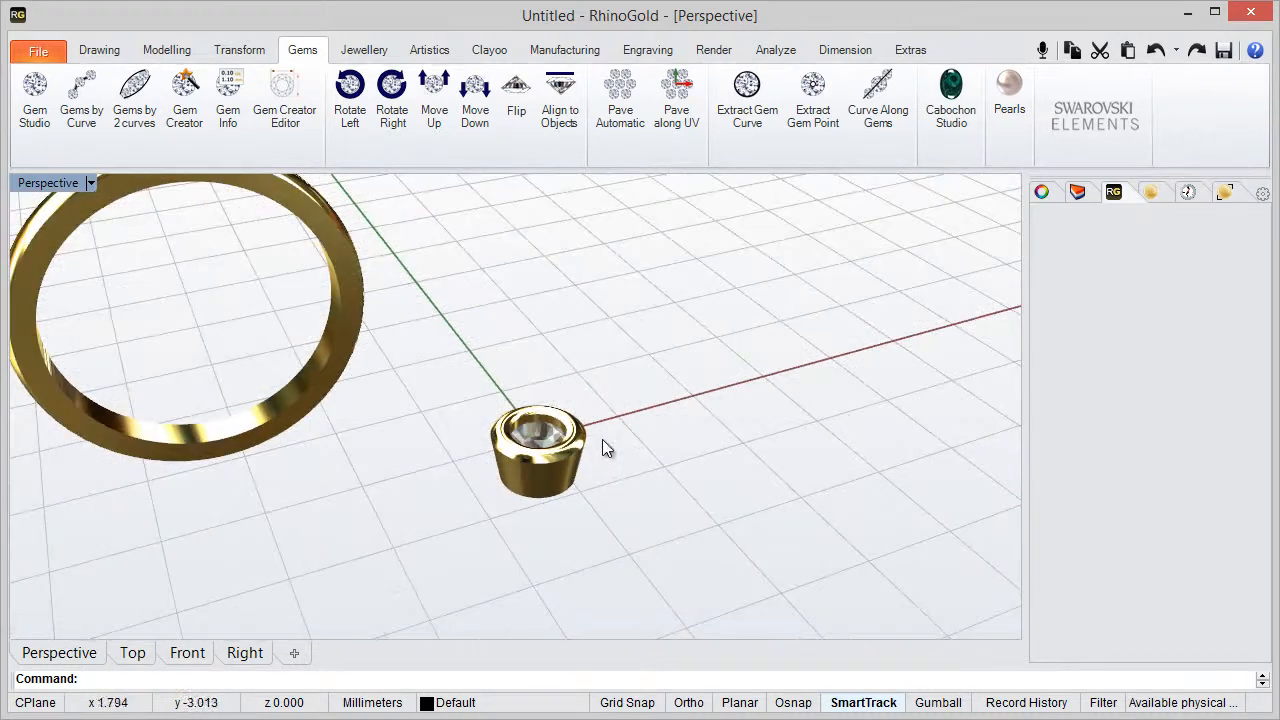
# View the ring and bezel from above, select the bezel and bring up its suggested commands.
pyautogui.moveTo(603, 447); pyautogui.dragTo(575, 490)
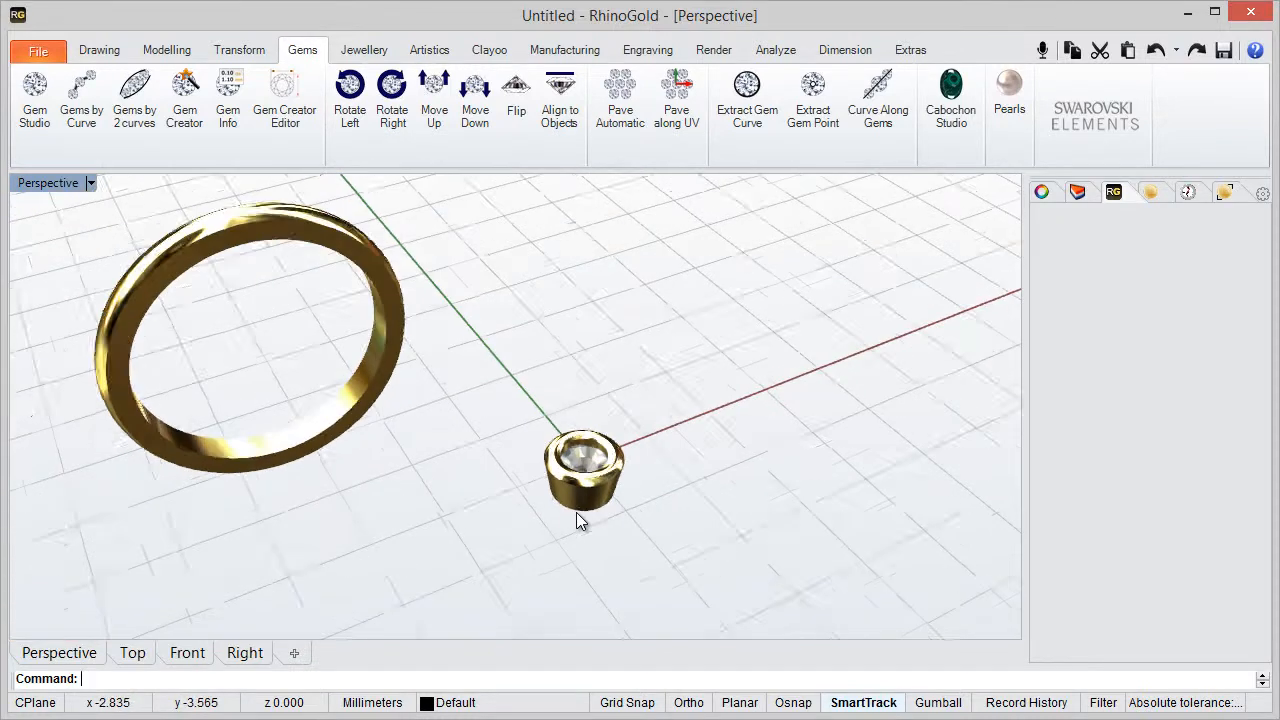
pyautogui.moveTo(583, 519); pyautogui.dragTo(512, 507)
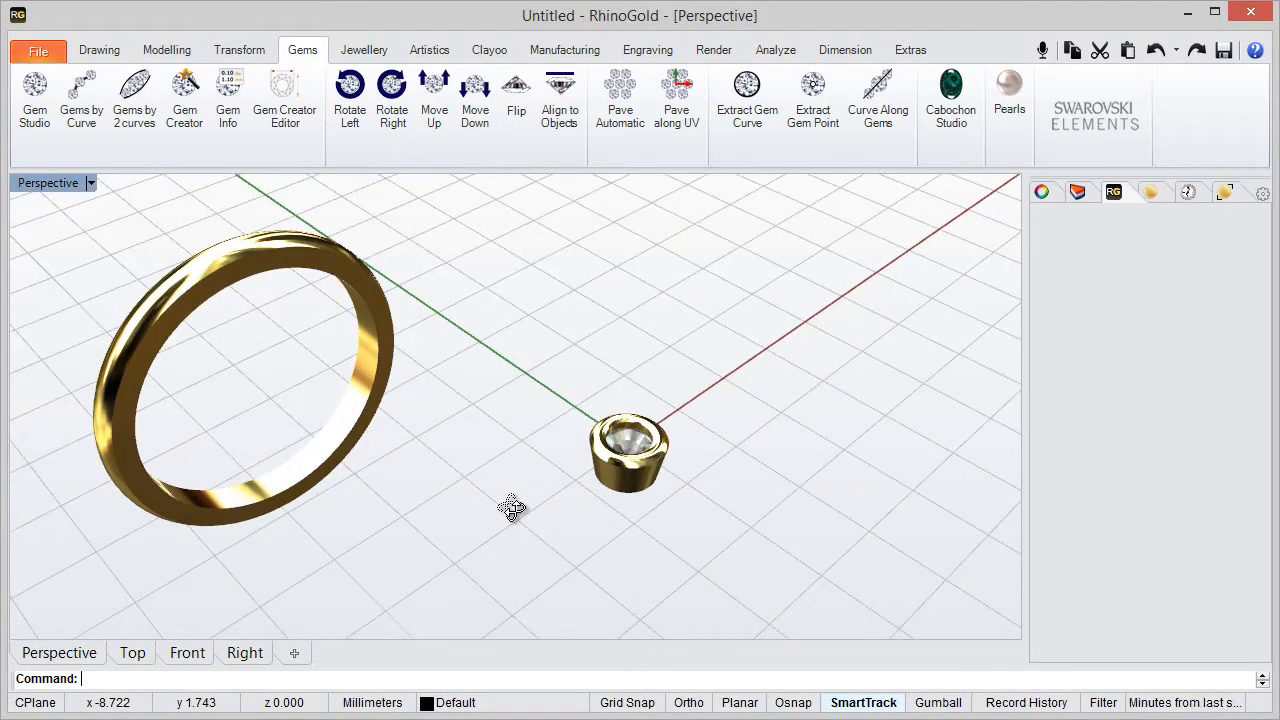
pyautogui.click(628, 450)
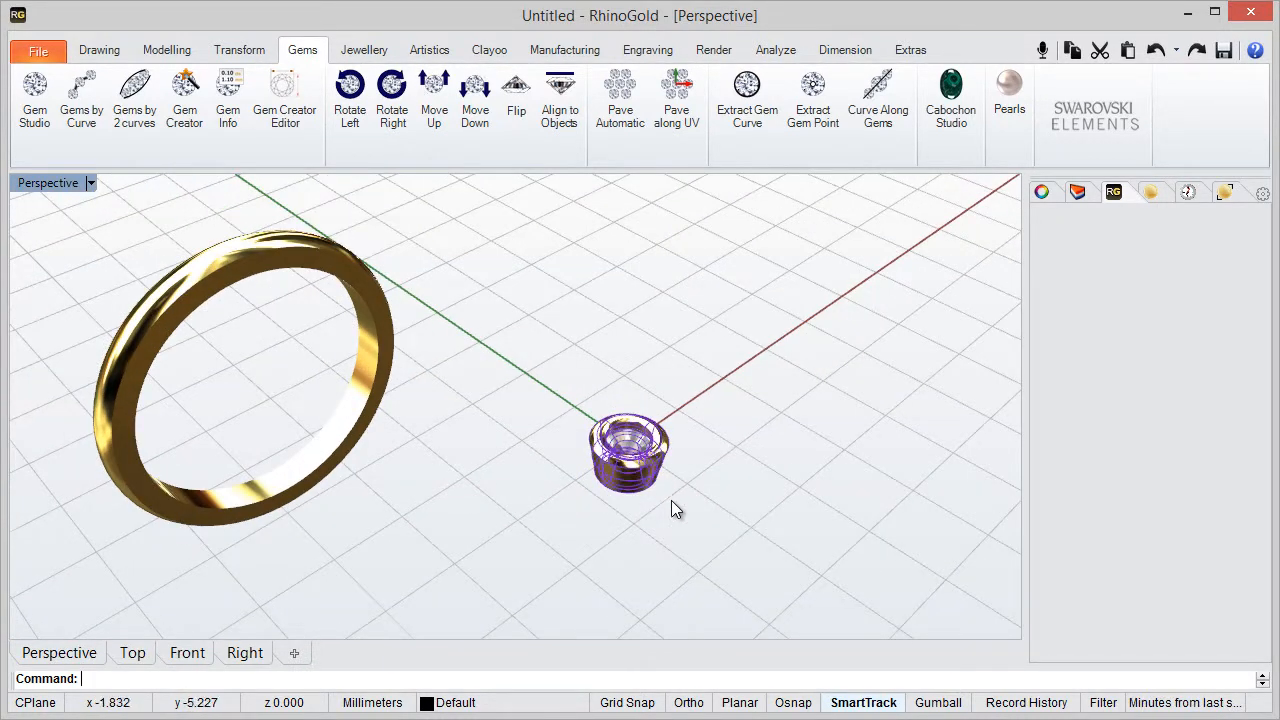
pyautogui.rightClick(628, 455)
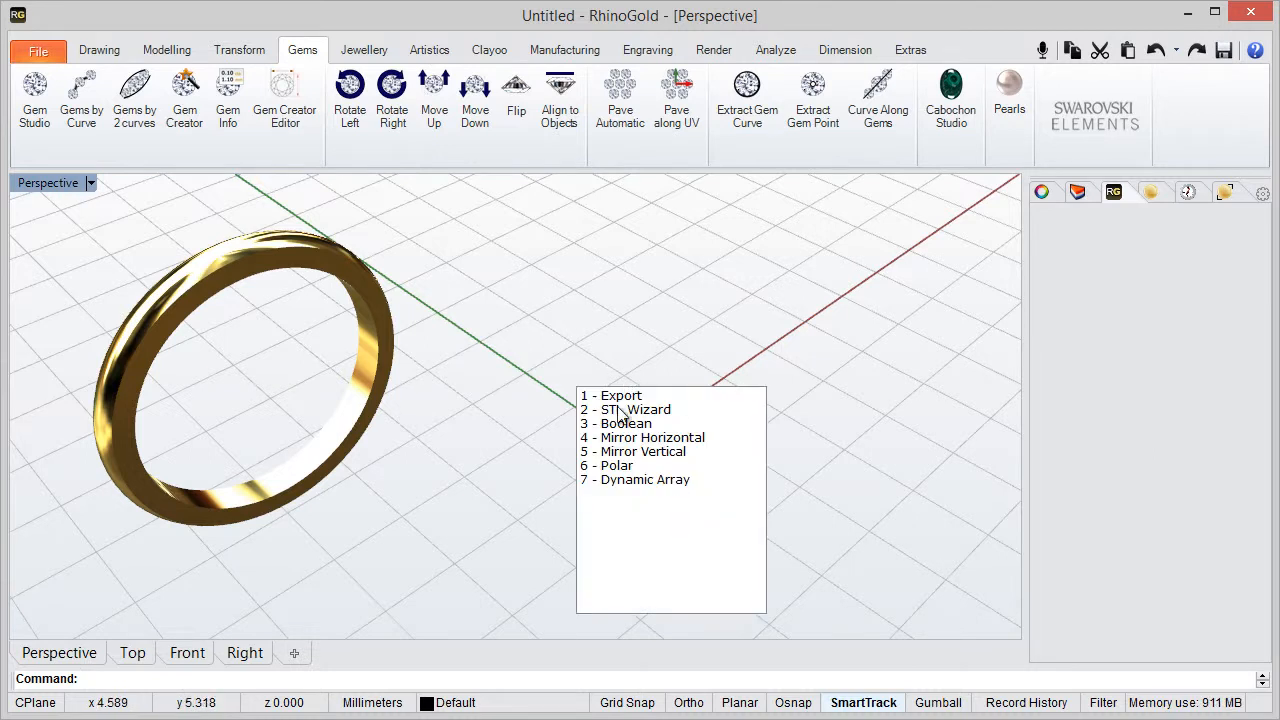
pyautogui.moveTo(630, 478)
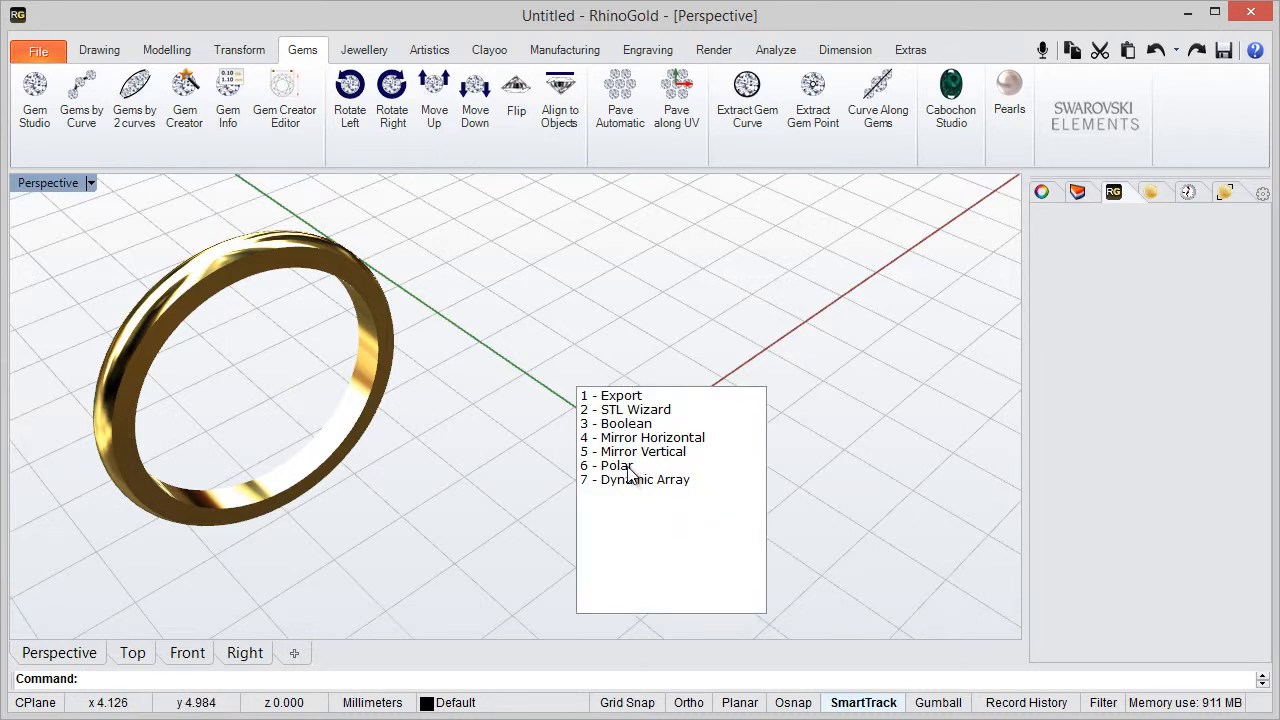